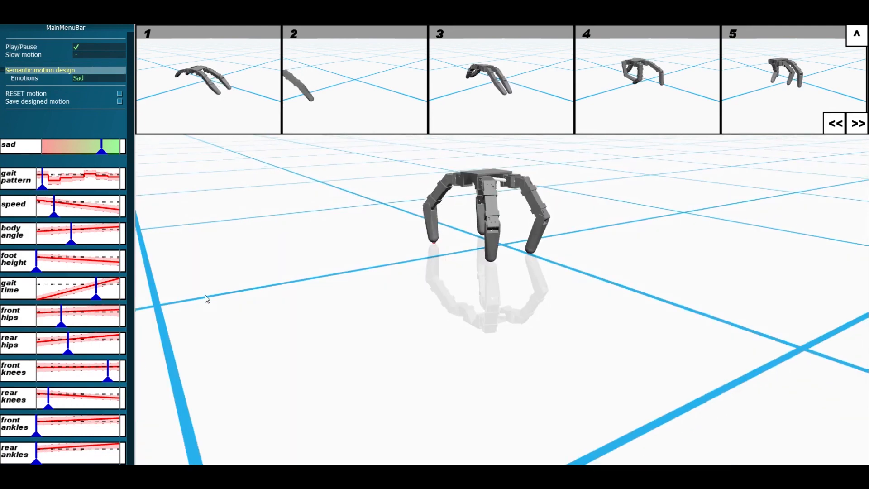
- Change the quadruped's target emotion from Sad to Happy to regenerate its gait
click(99, 78)
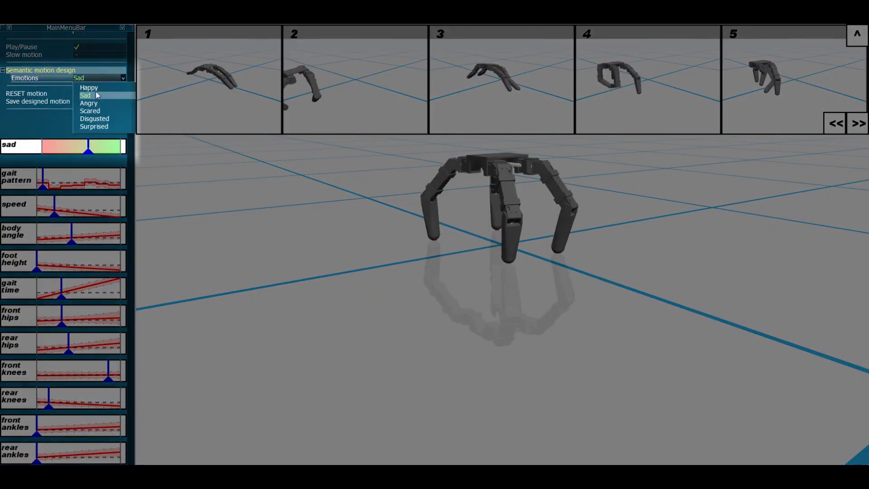
click(88, 103)
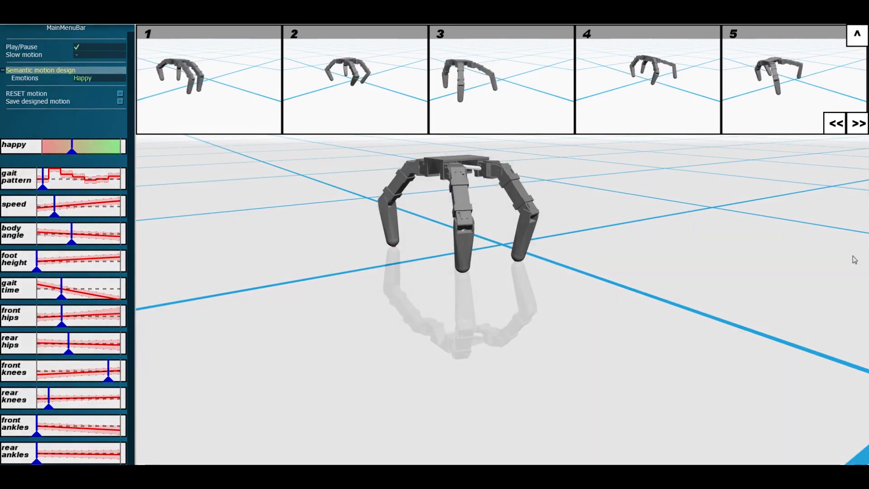
- Browse further candidate happy gaits, then set the quadruped's emotion to Scared
click(856, 123)
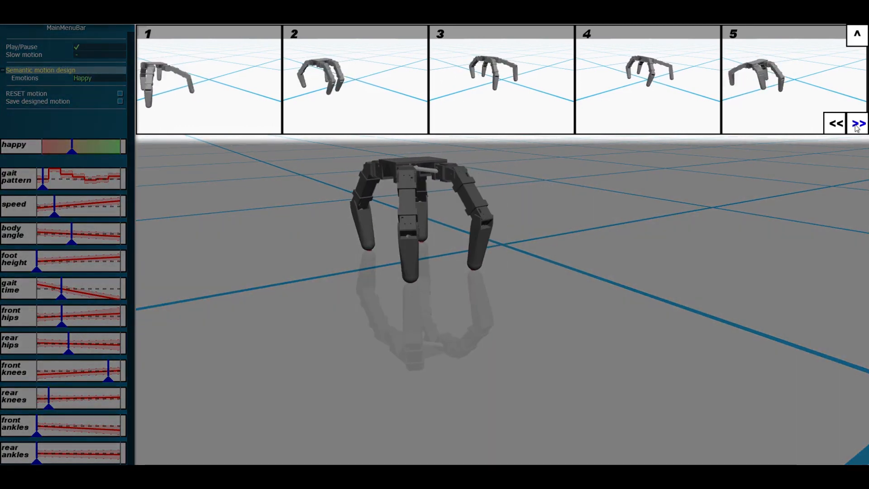
click(857, 123)
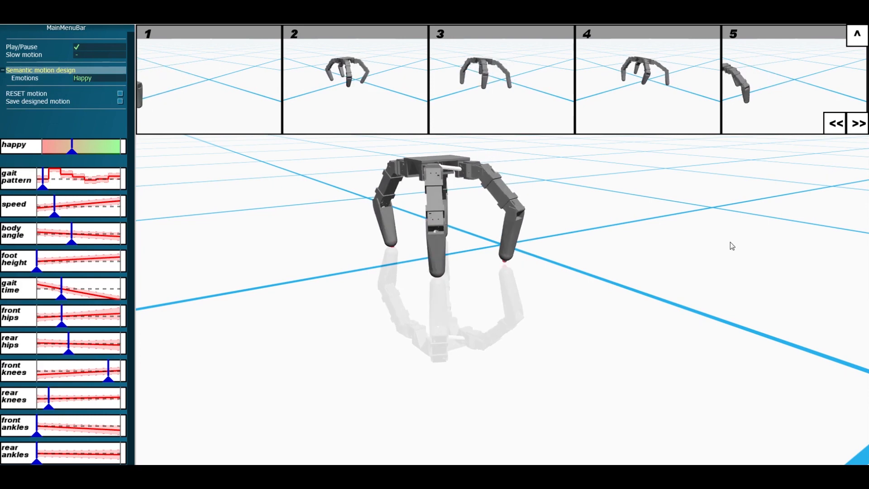
click(354, 77)
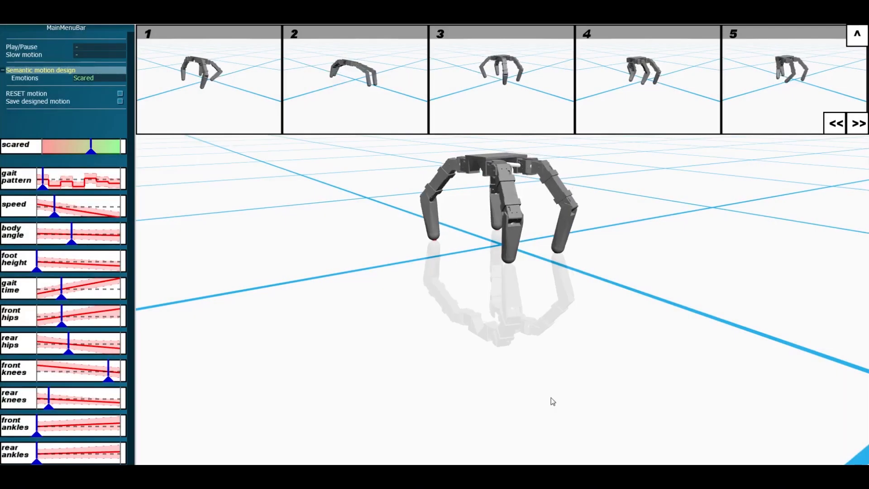
- Play the scared gait and raise the scared-intensity slider for automatic re-editing
click(76, 47)
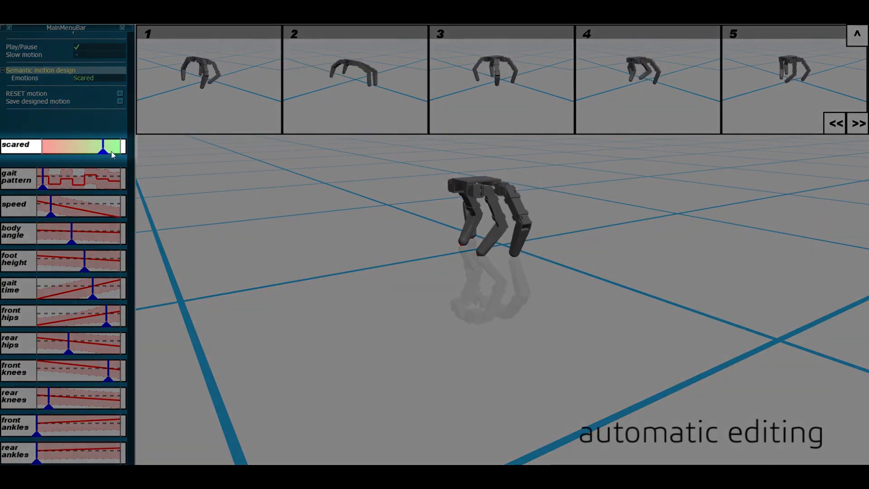
drag(103, 145, 121, 145)
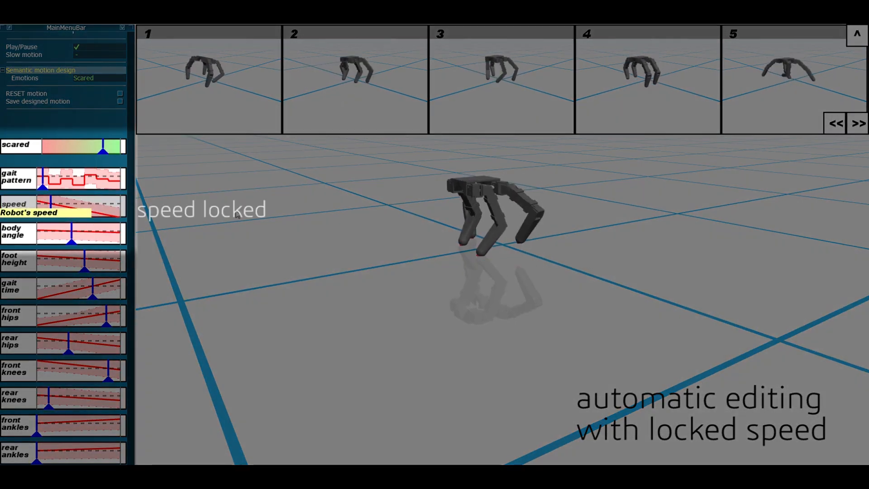
drag(86, 146, 114, 146)
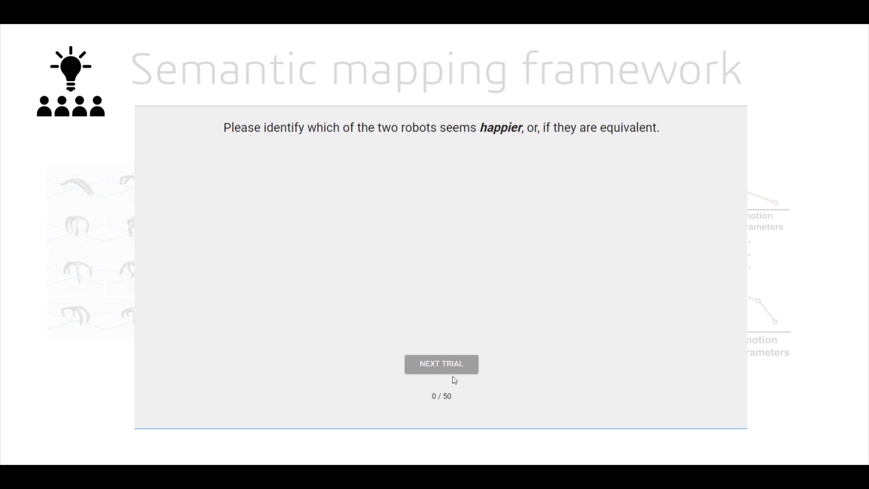
- Advance the happier-robot comparison study to its next trial
click(441, 364)
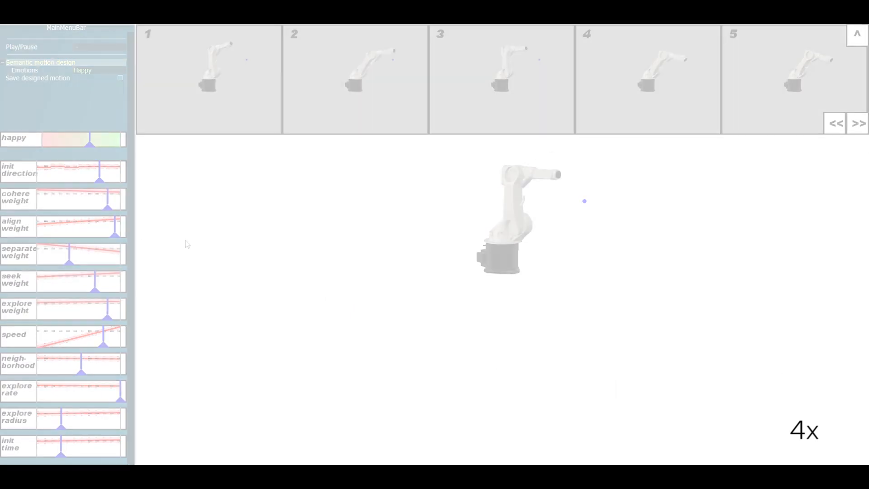
- Play the arm's happy motion, switch its emotion to Sad, and play the sad motion
click(22, 47)
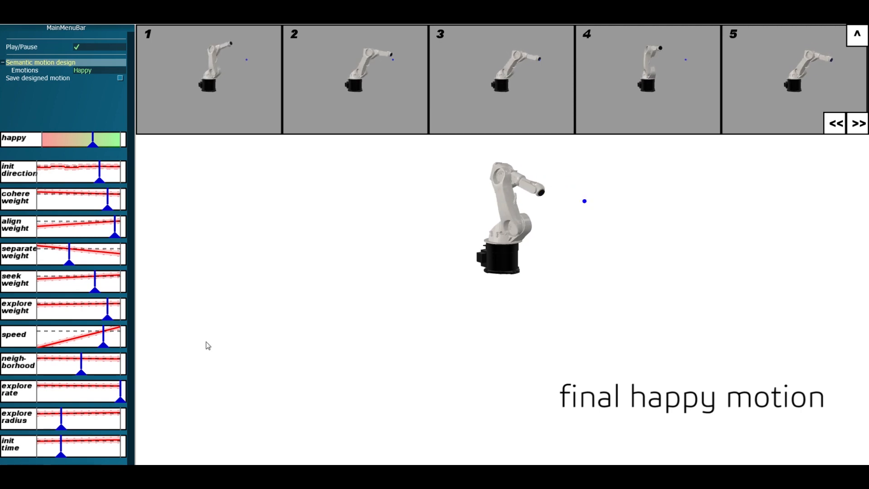
click(82, 70)
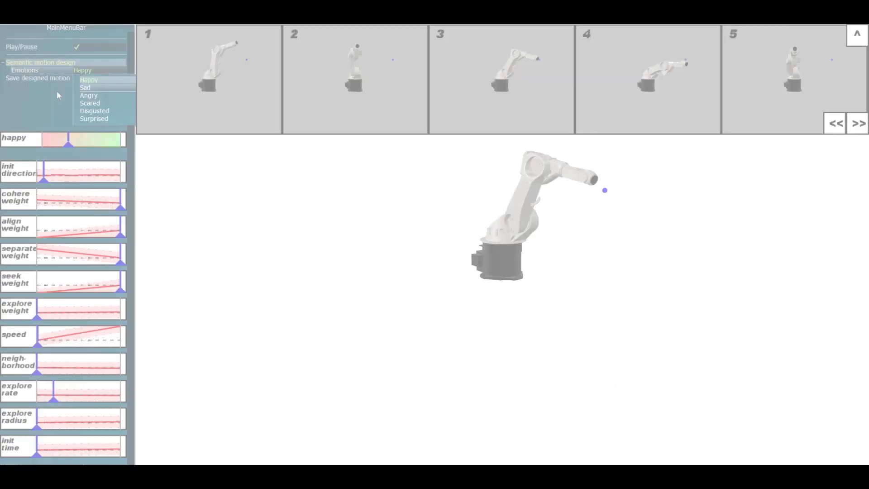
click(85, 88)
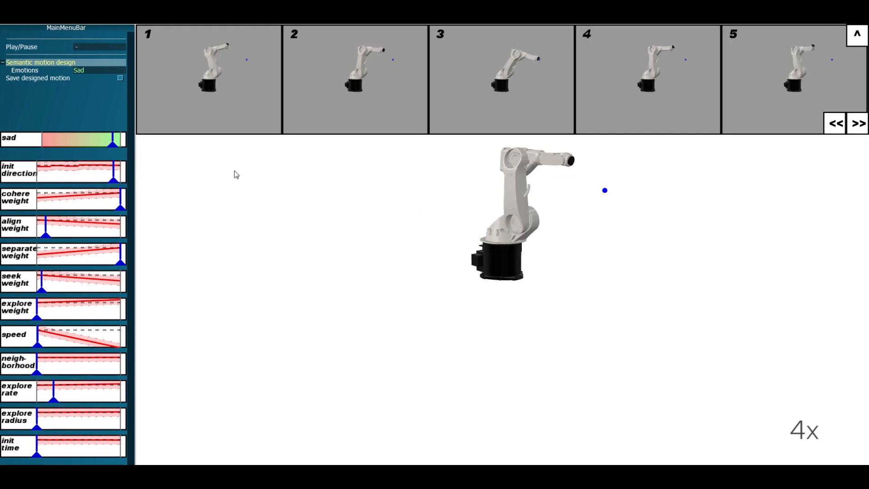
click(77, 47)
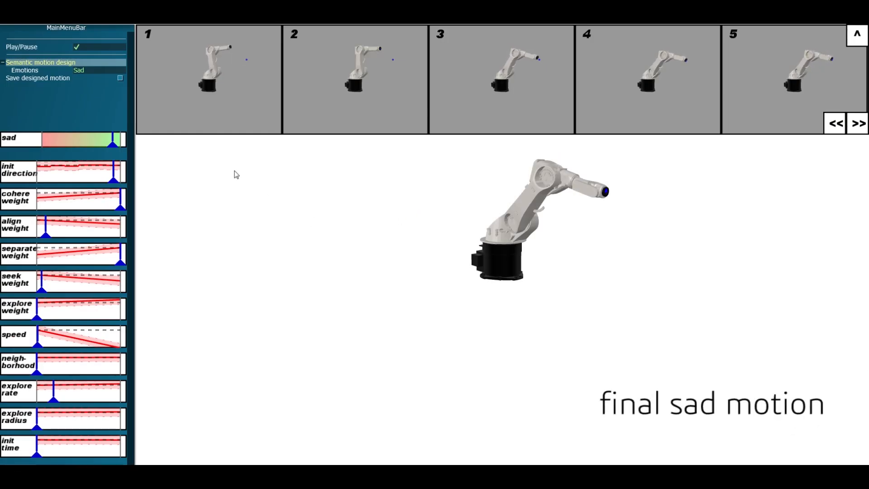